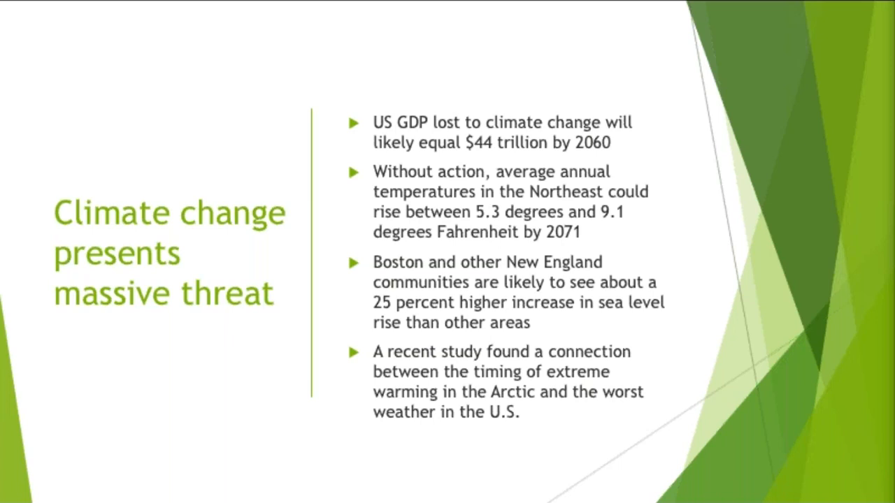
Advance to the 'State action is required to meet emissions reductions goals' slide
key("Right")
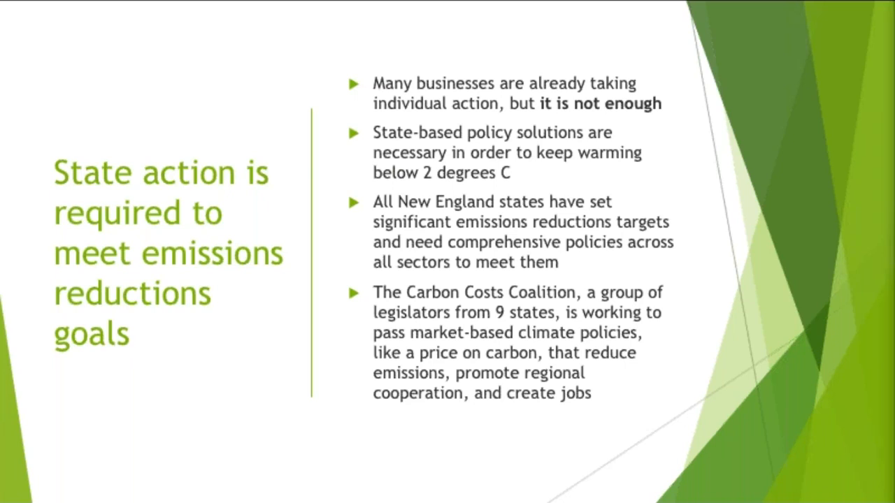
Advance to the 'What is a carbon price?' slide
key("right")
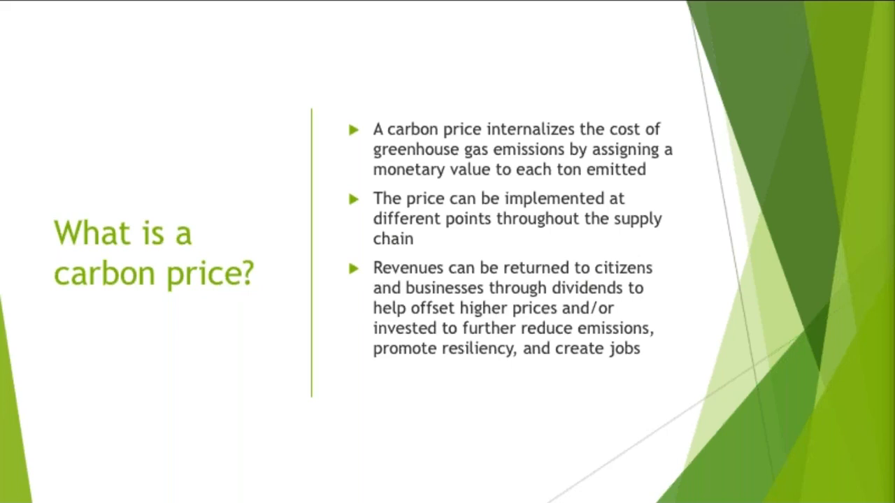
key("right")
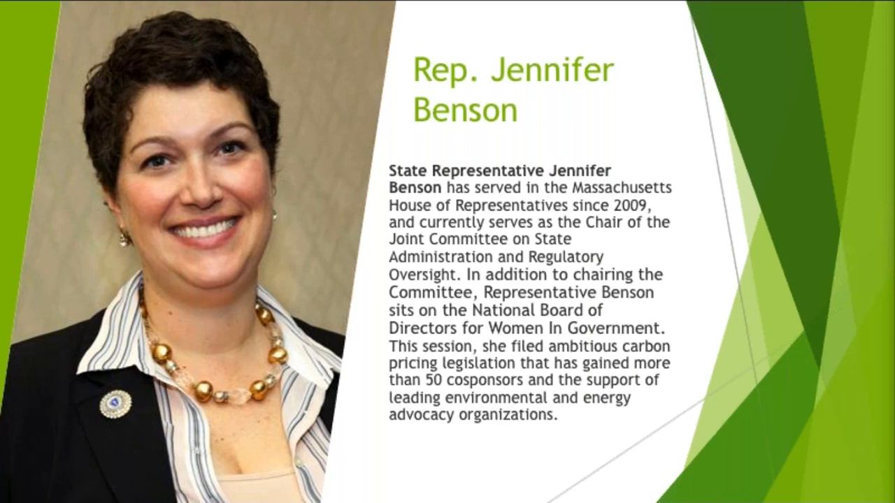
Advance to the 'Carbon Fee: Legislation' slide on bill H.1726's $20 to $40 per ton fee
key("Right")
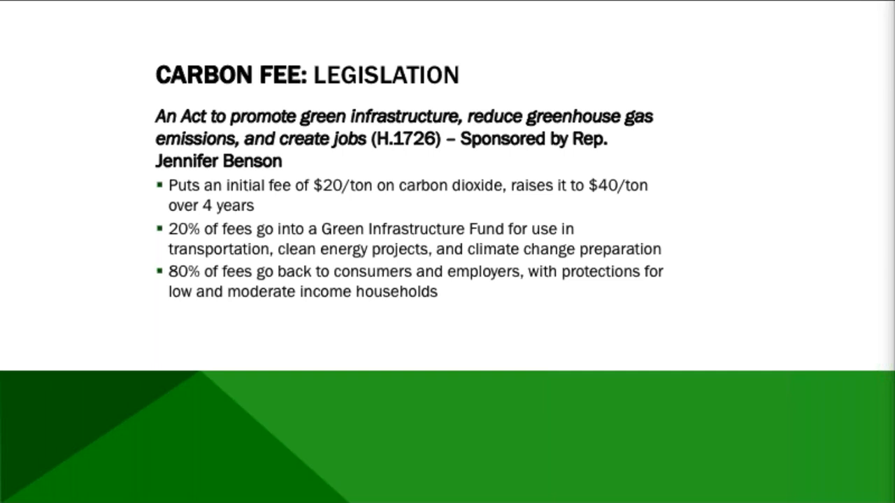
Advance to the 'Carbon Pricing: Rebates' slide on H.1726 returning 80% of fees
key("Right")
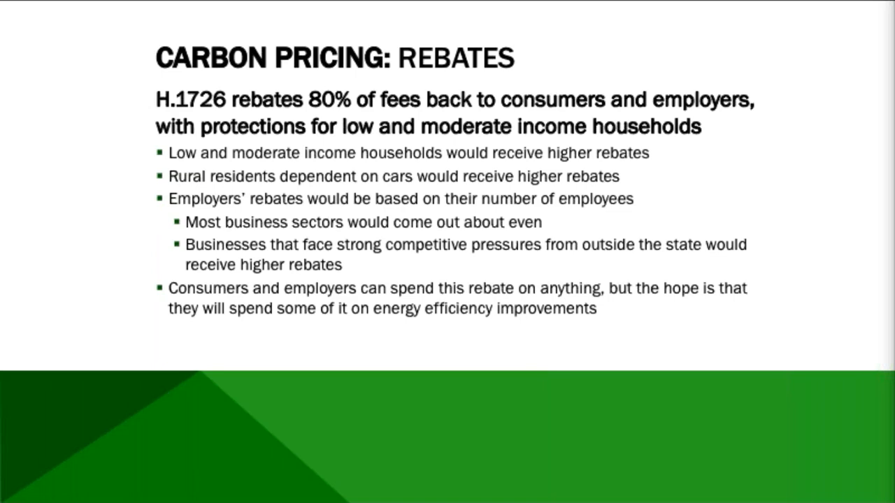
key("Right")
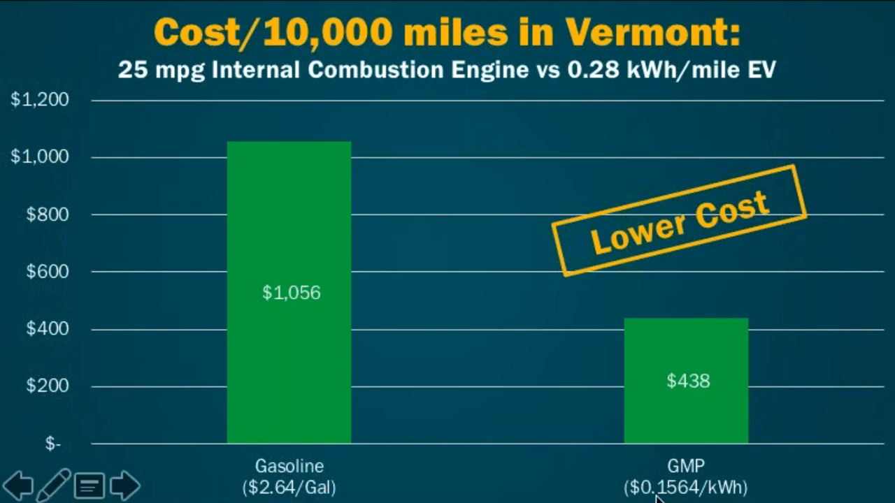
Advance past the EV cost chart to the Vermont electricity rate stability chart
left_click(120, 484)
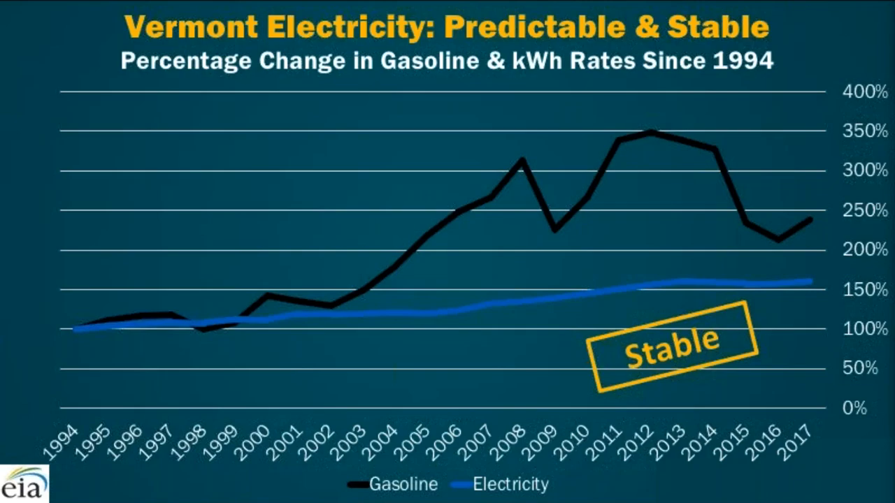